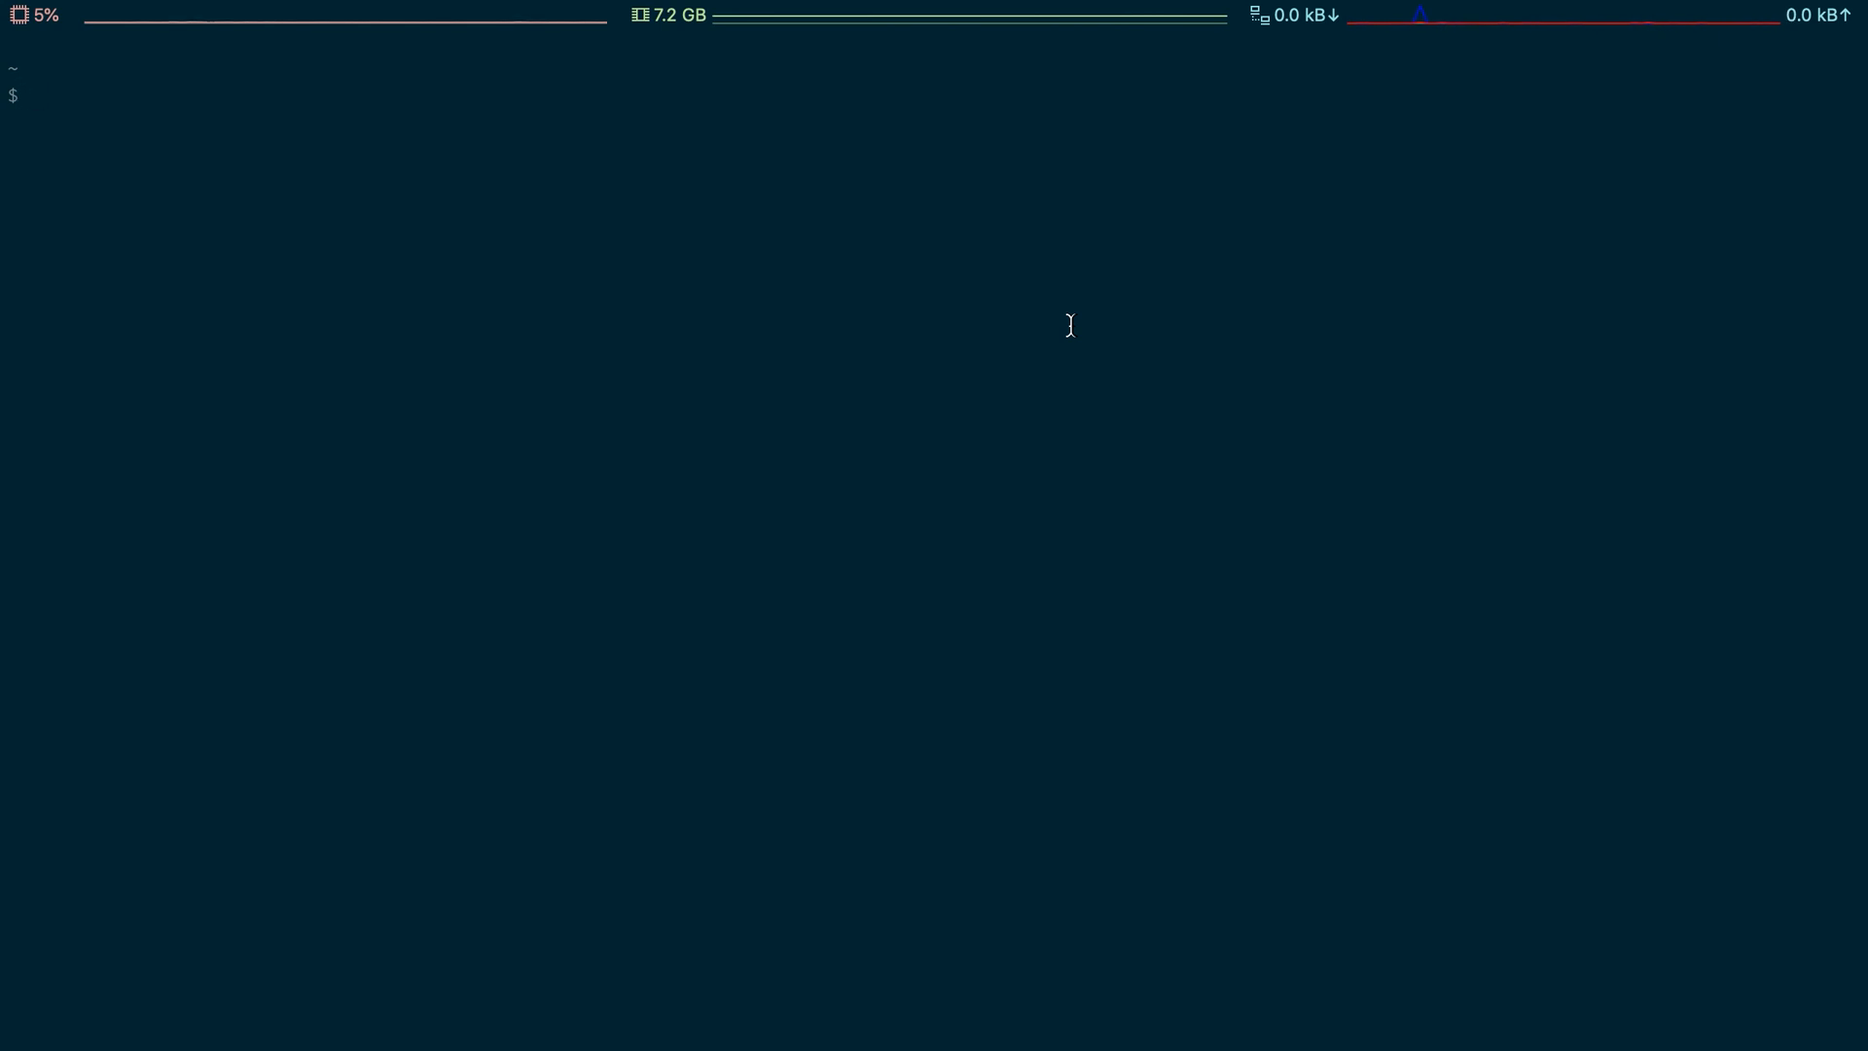
Run ssh-keygen to begin creating an RSA key pair
text(ssh)
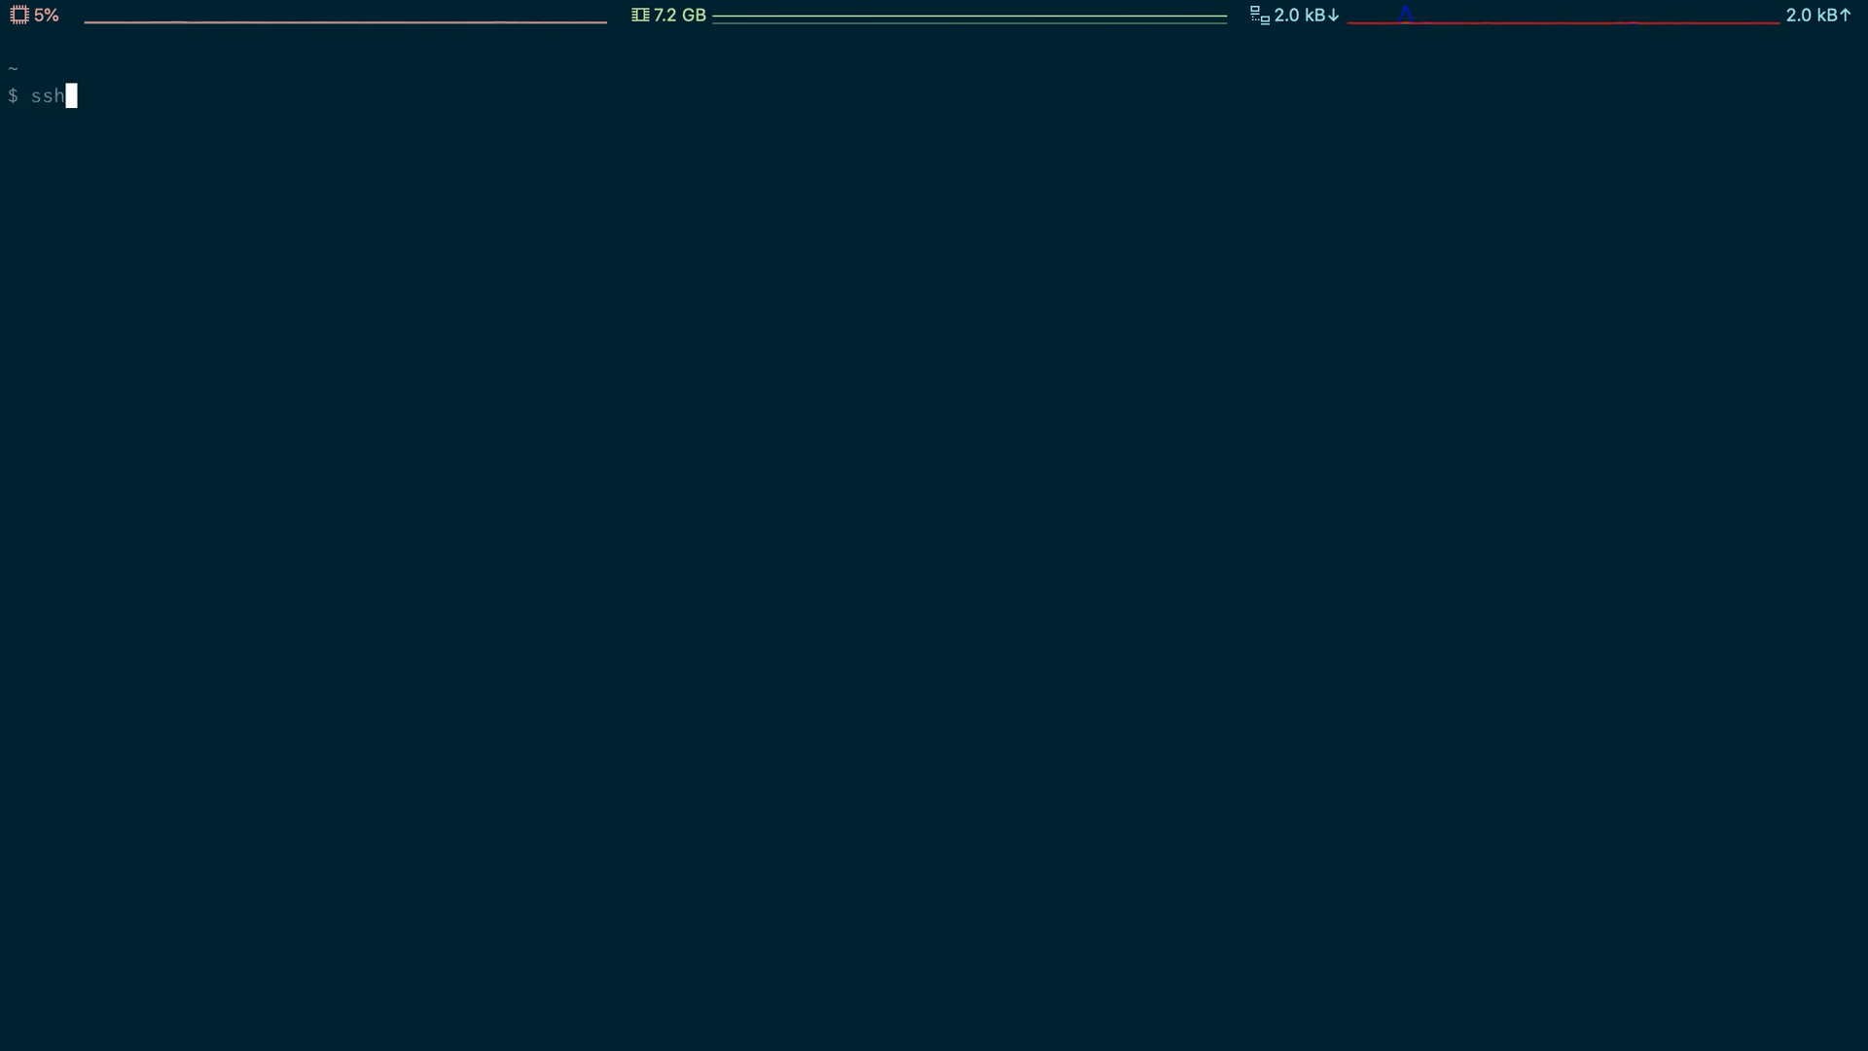
text(-keygen)
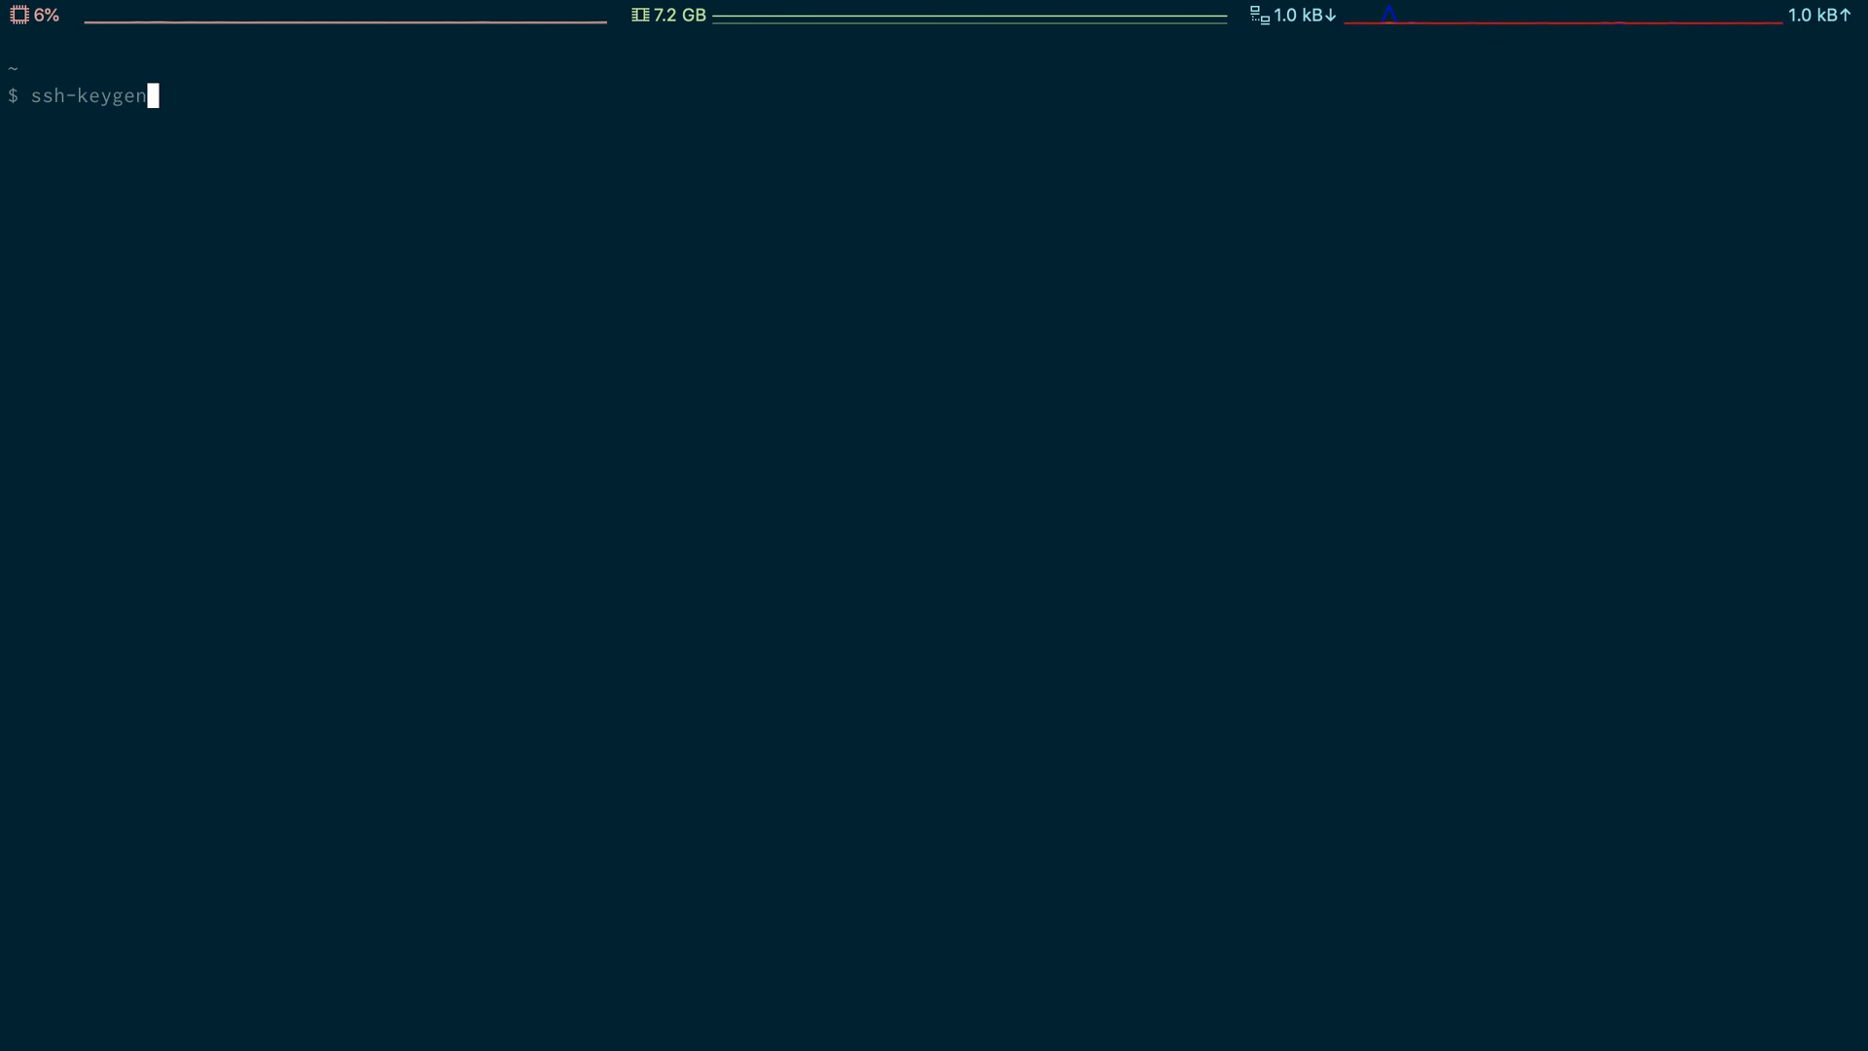
key(Return)
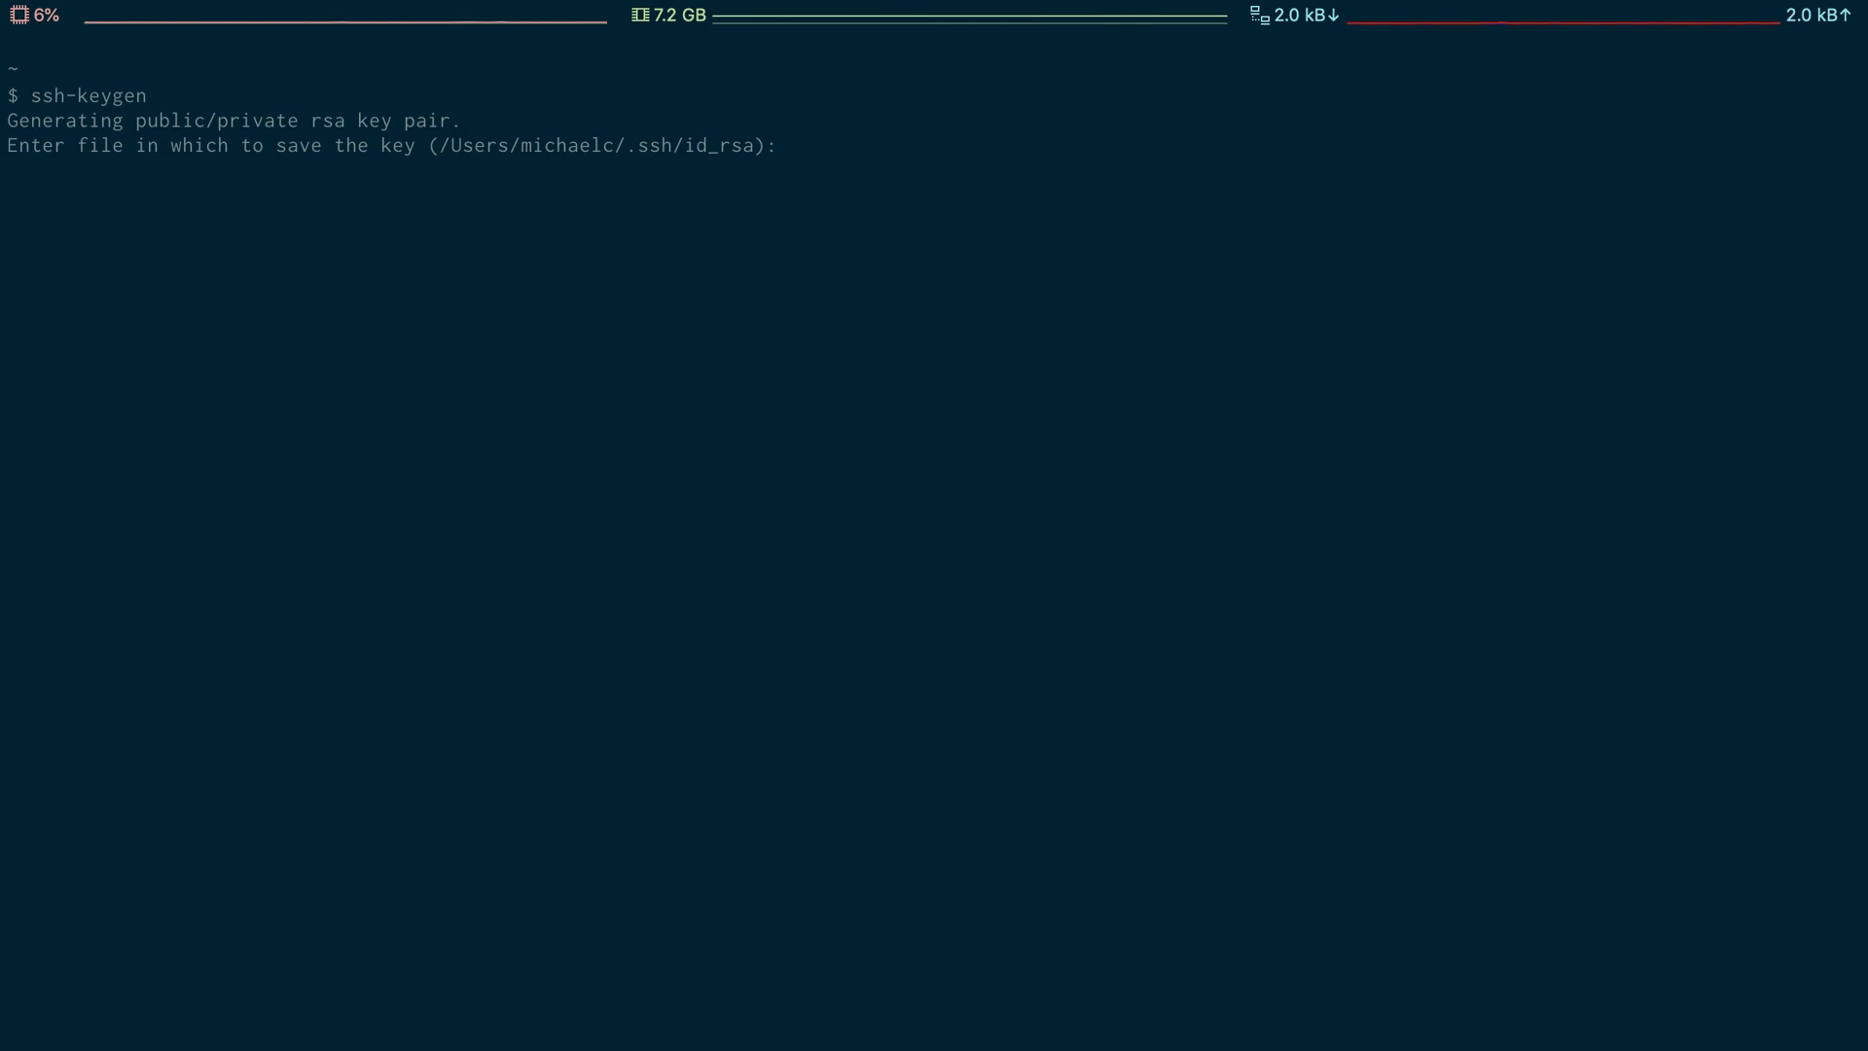
Save the key as /Users/michaelc/.ssh/digitalocean
text(/Users/michaelc/.ssh/digitalocean)
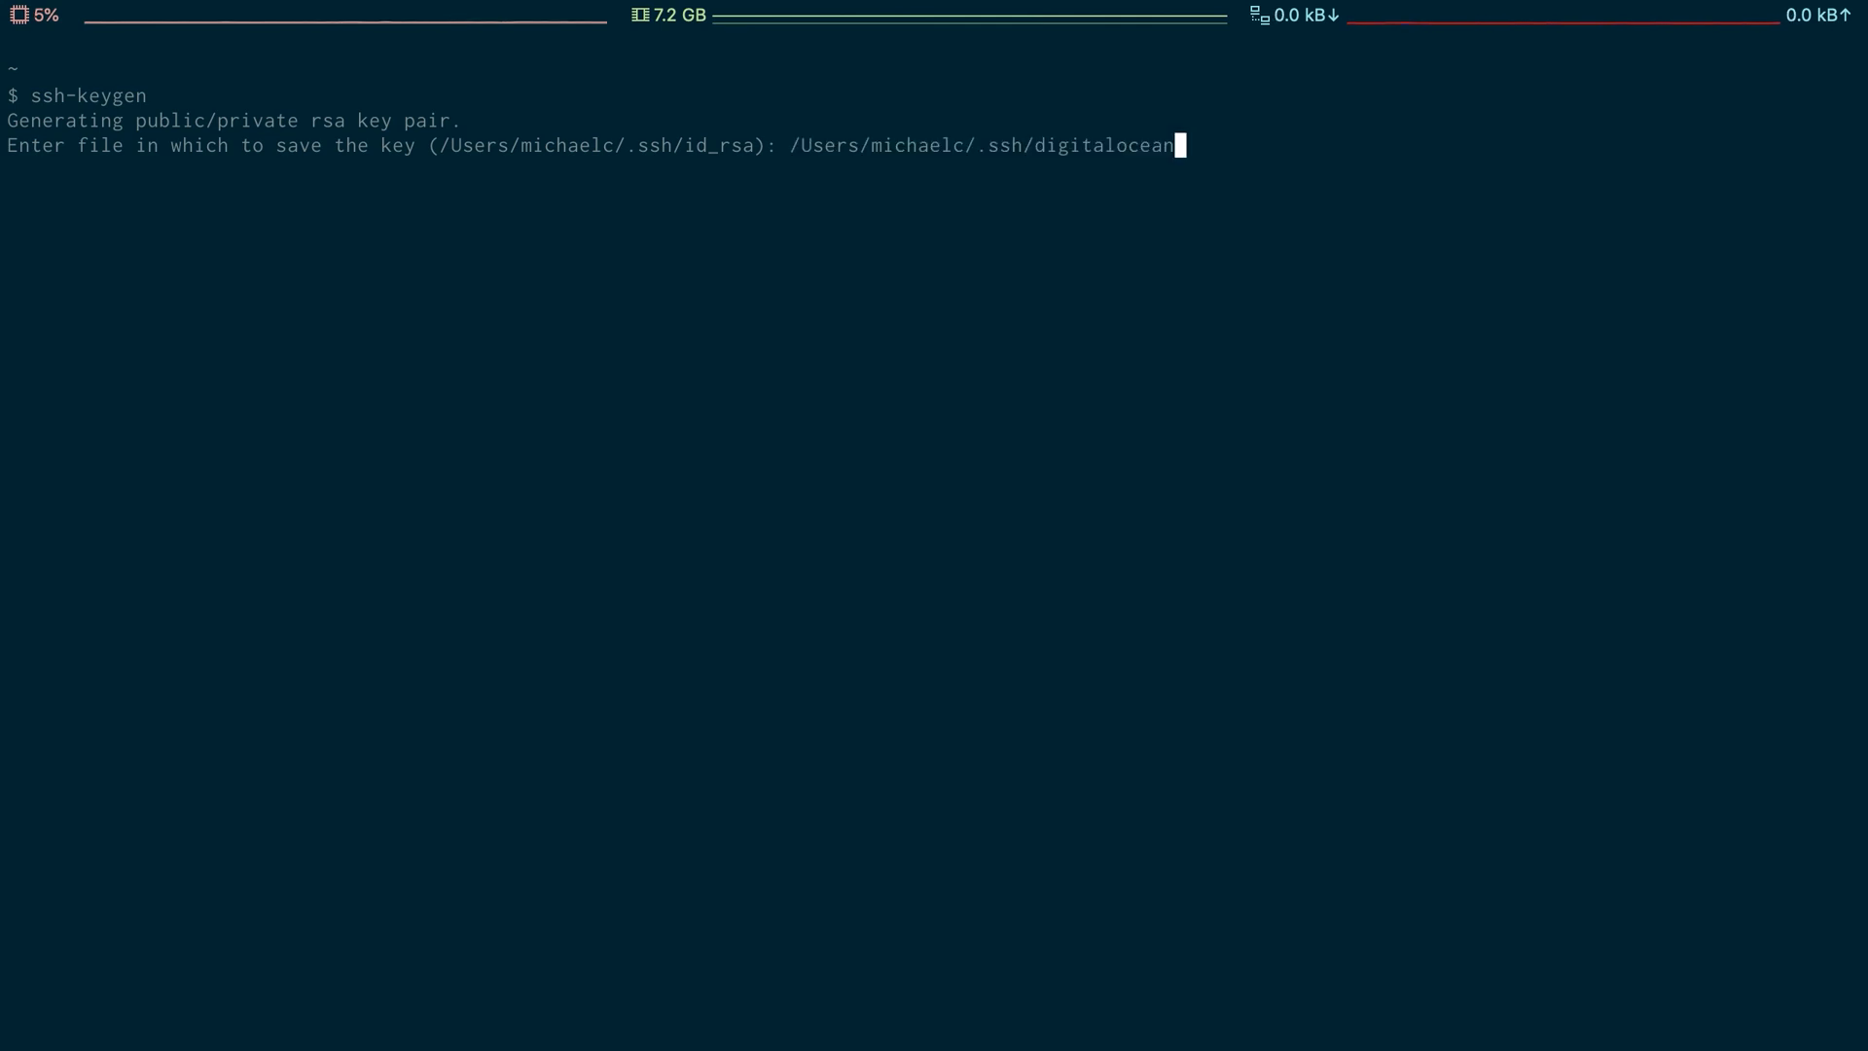
key(Return)
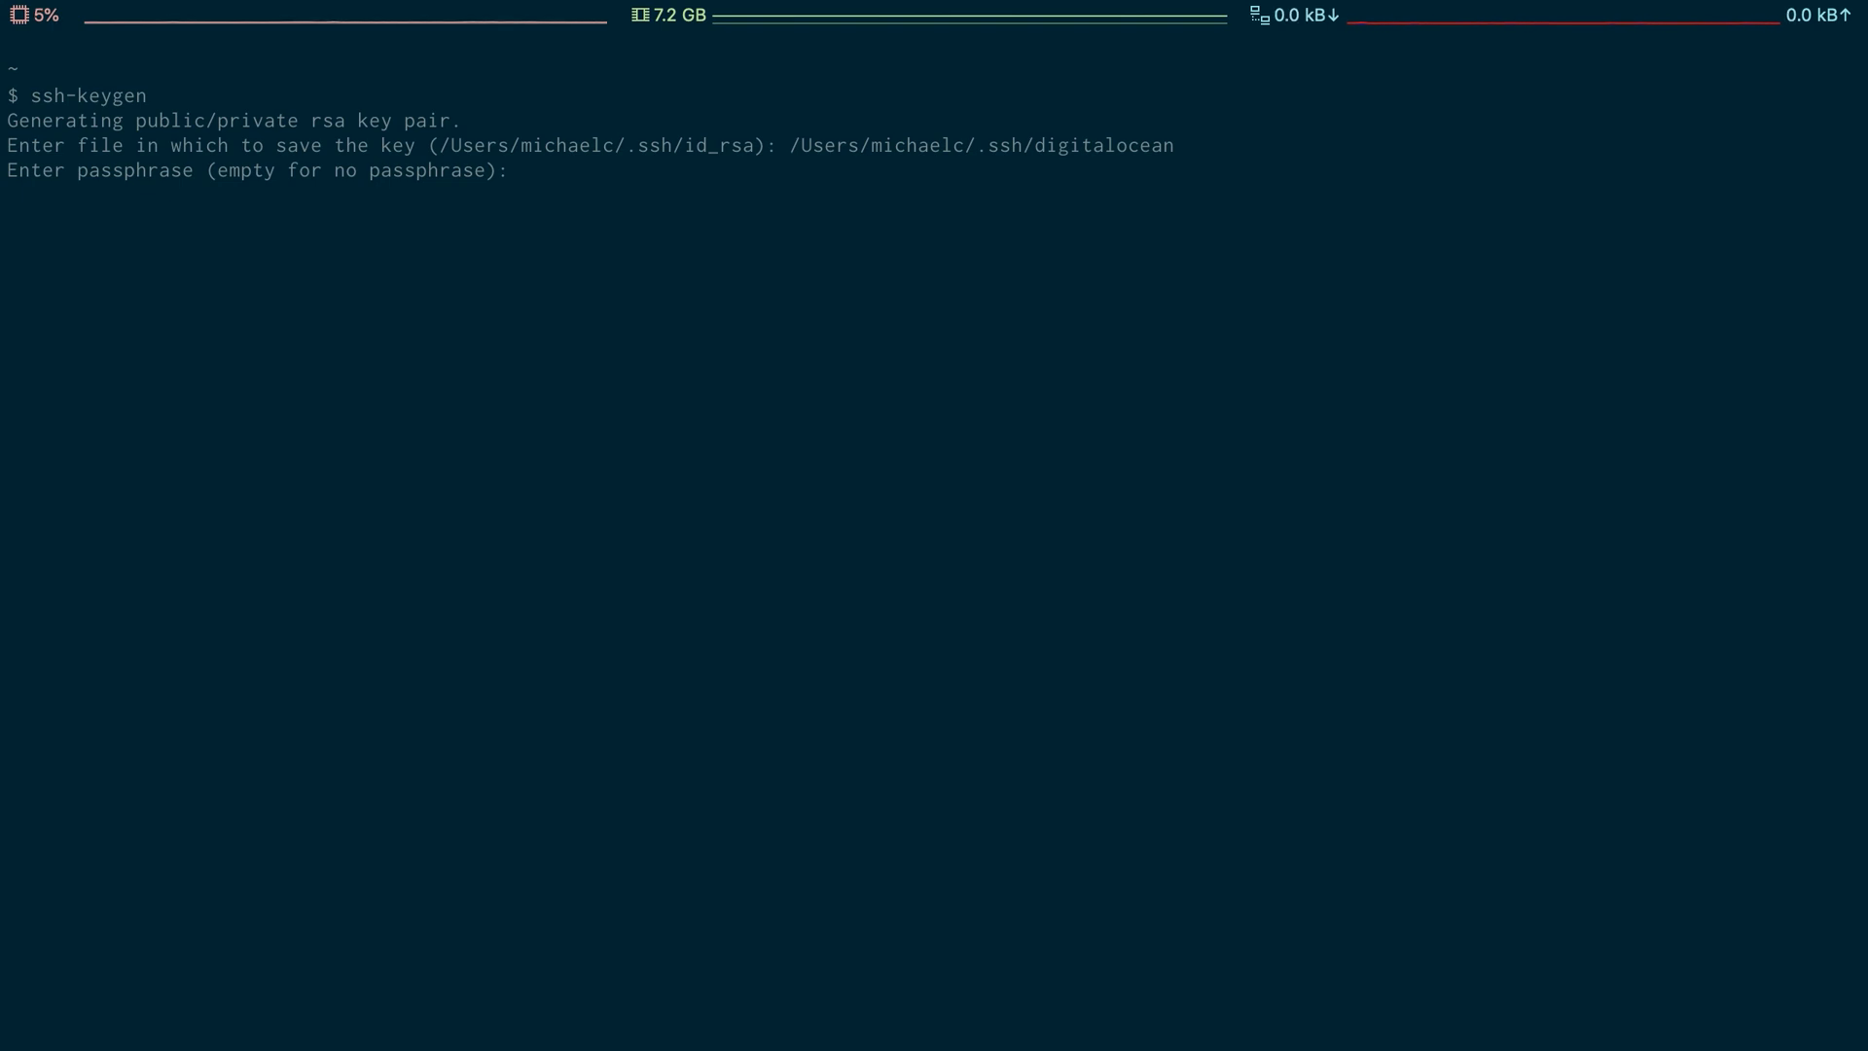
Accept the empty passphrase to finish generating digitalocean and digitalocean.pub
key(Return)
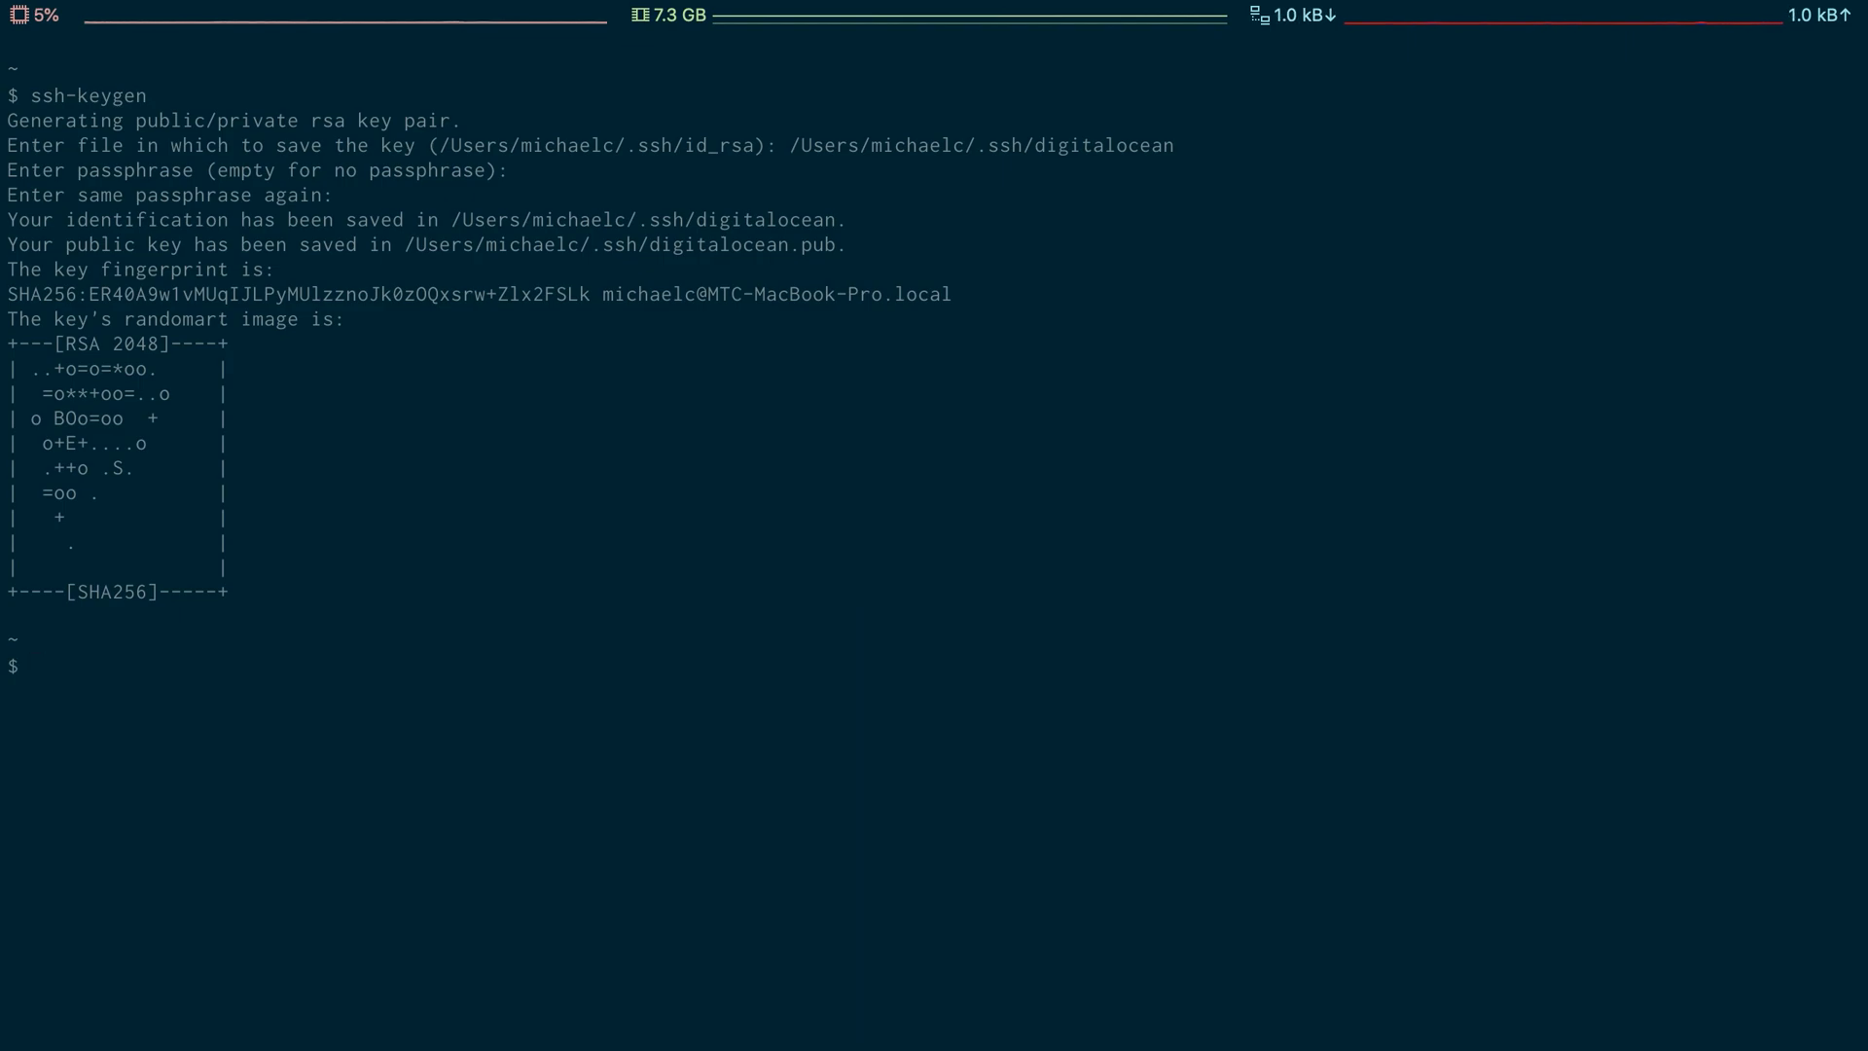
Display the public key with cat ~/.ssh/digitalocean.pub
text(cat ~/.ssh/digitalocean.pub)
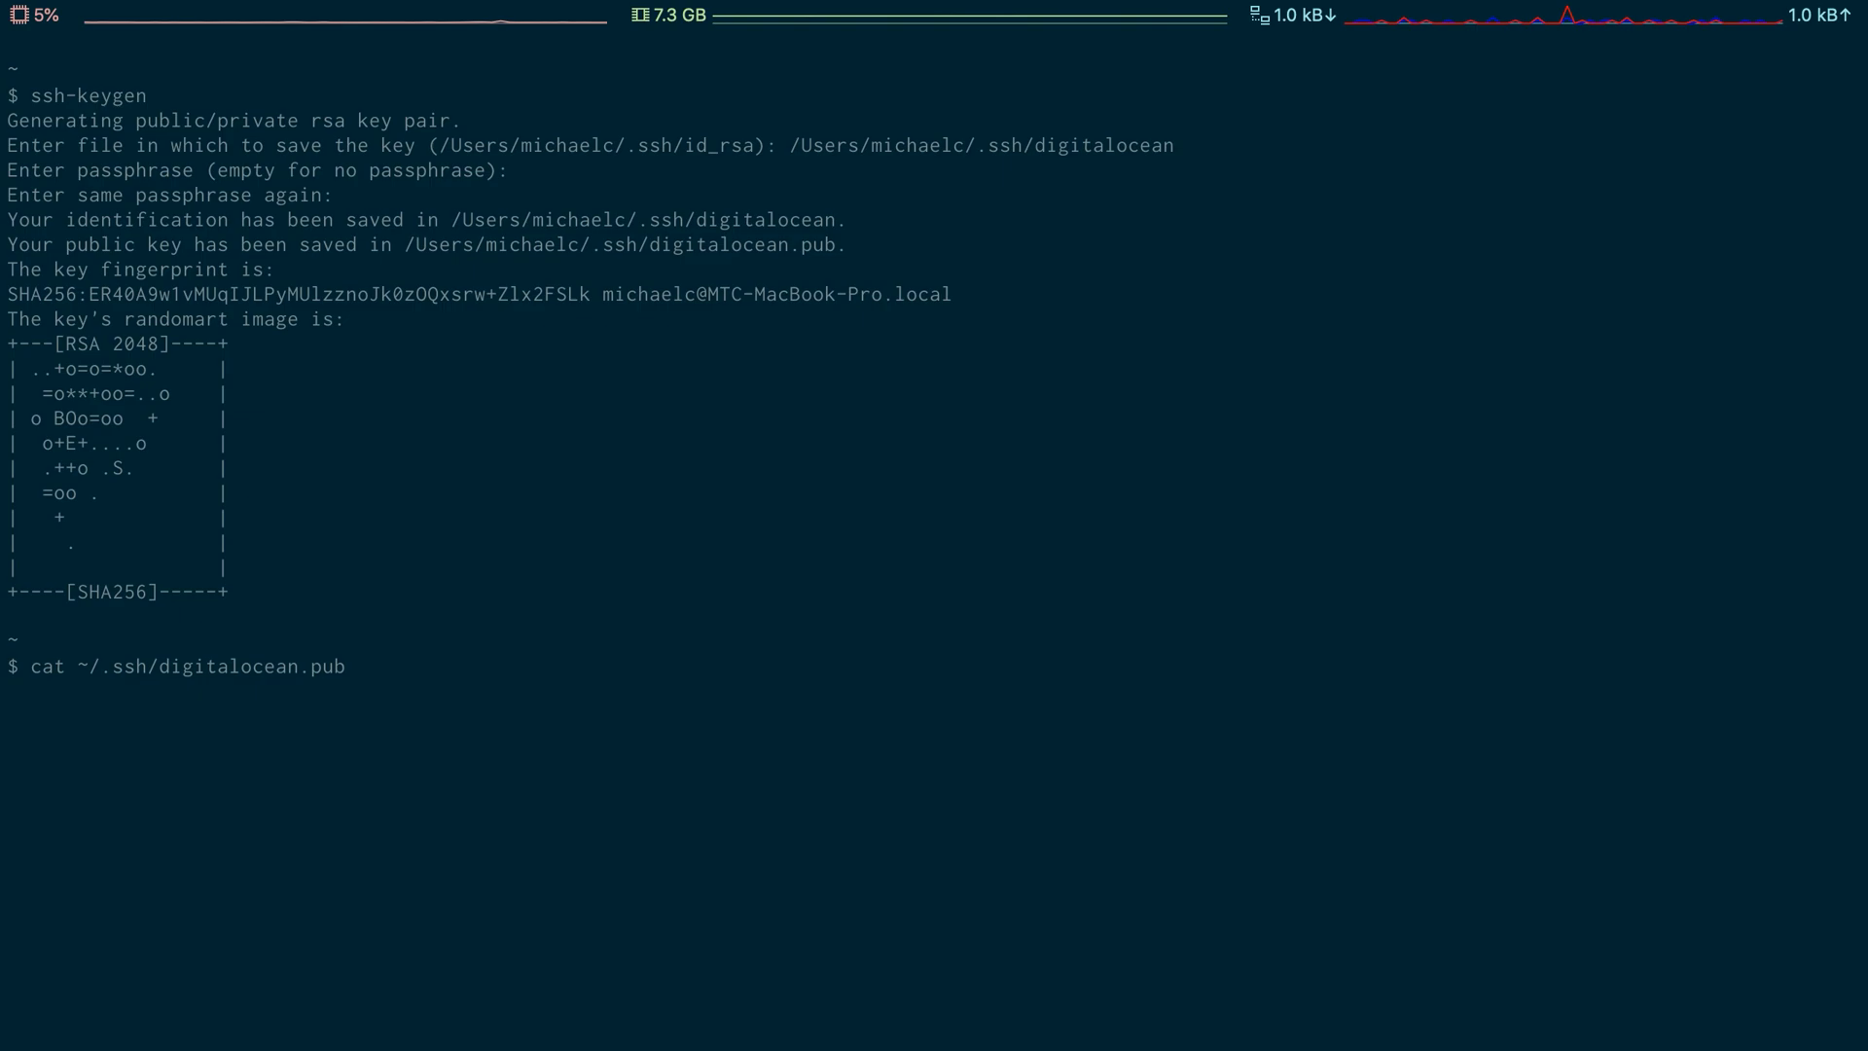
key(Return)
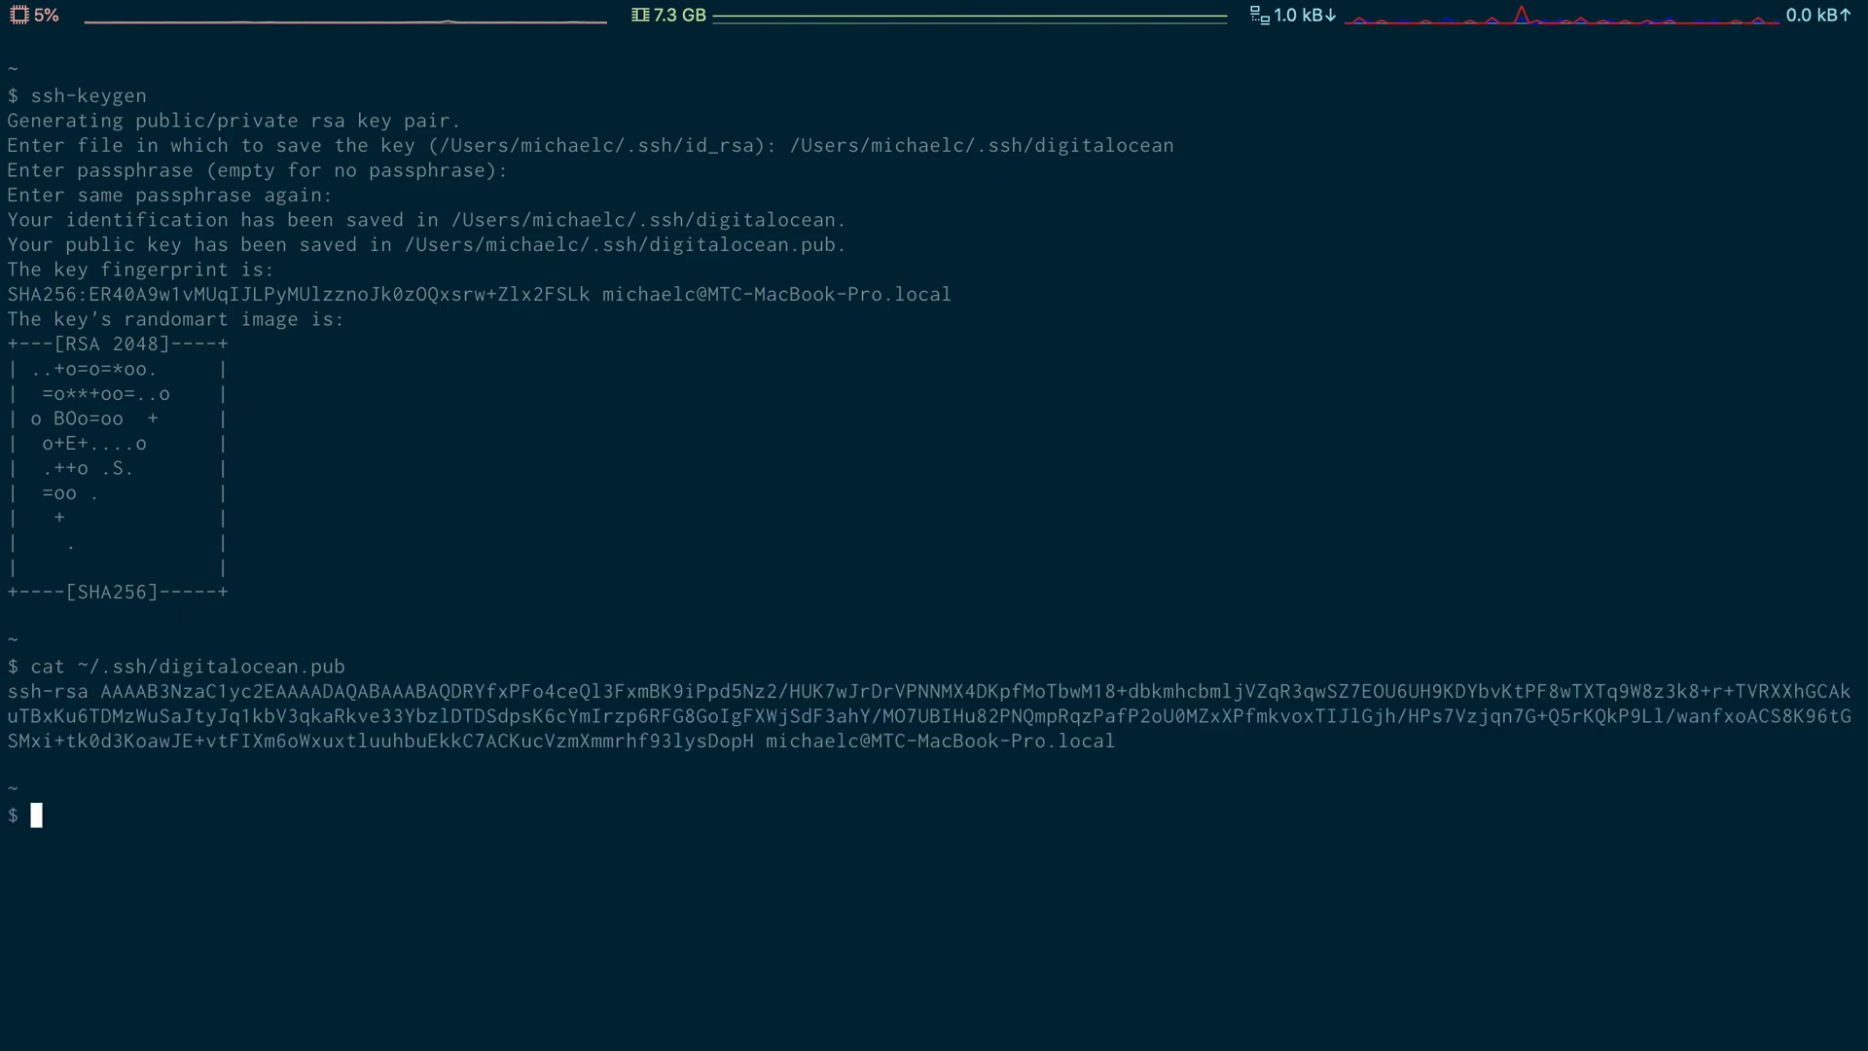